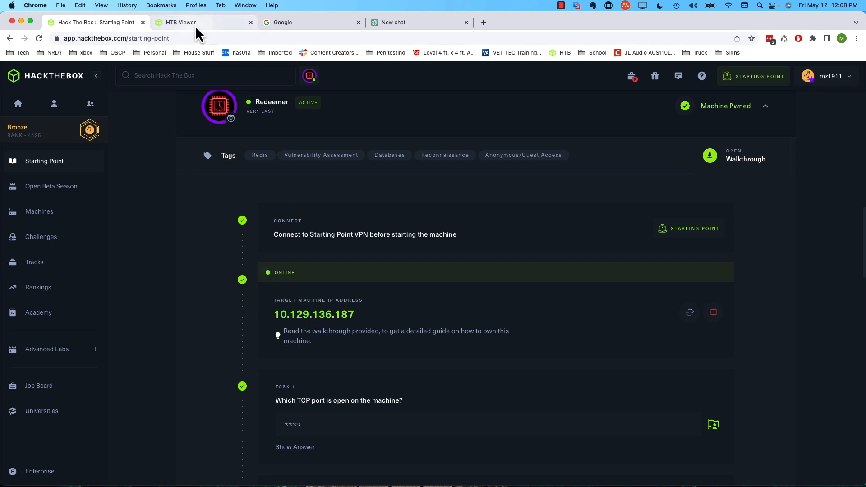
- Run a default nmap scan (nmap -v -sC -n 10.129.136.187) from the Pwnbox terminal
click(183, 22)
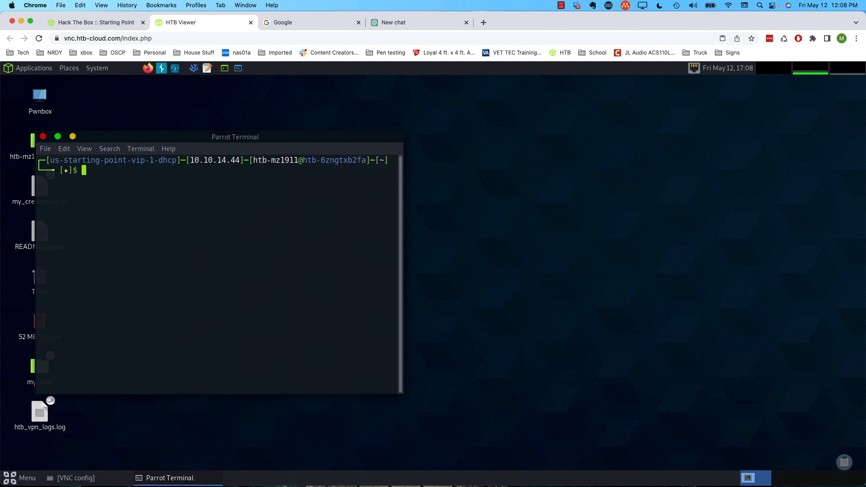
text(nmap -v)
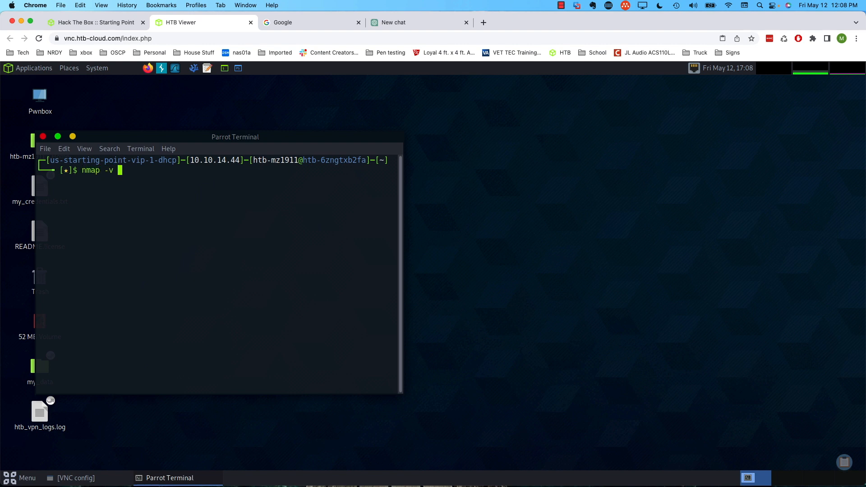
text(-sC)
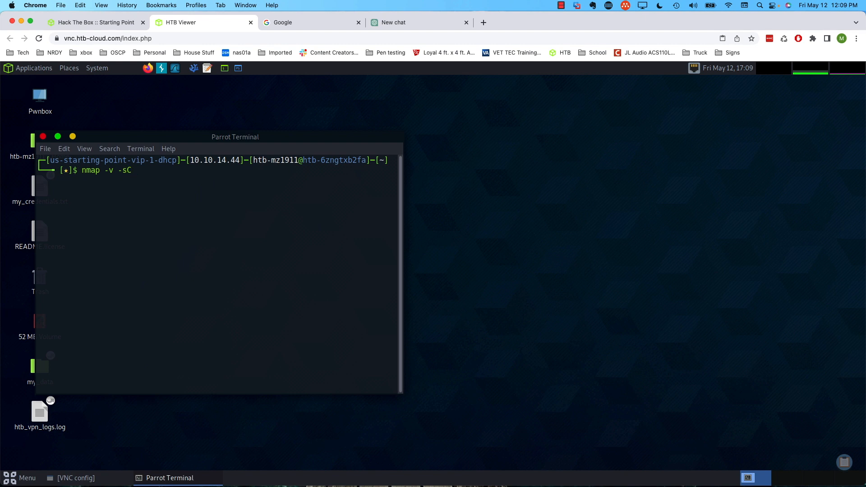
text(-n)
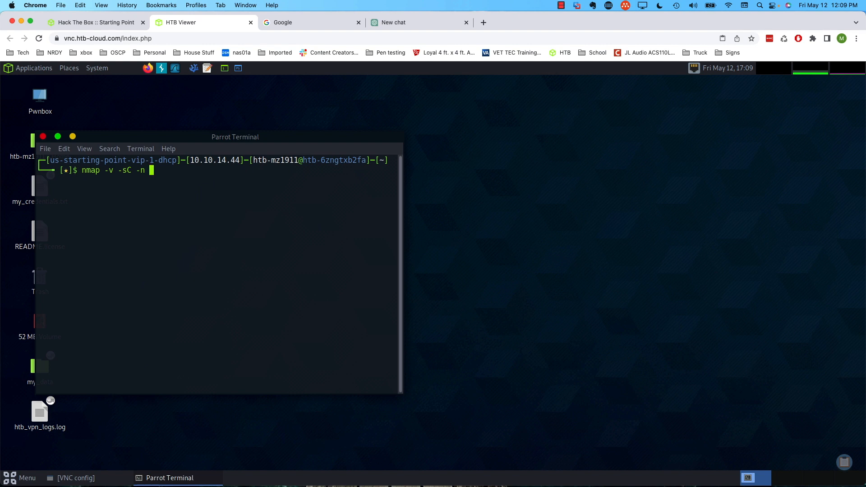
text(10.129.136.187)
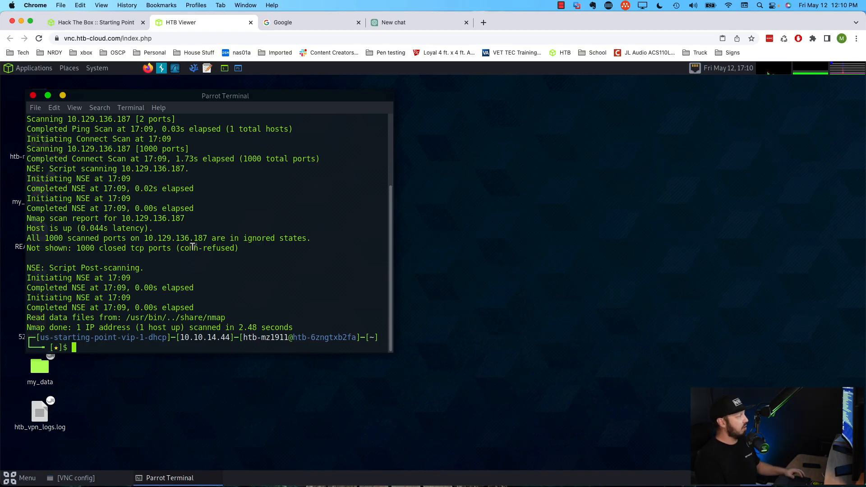
- Rerun the nmap scan with -p- to cover all ports on 10.129.136.187
text(nmap -v -sC -n 10.129.136.187)
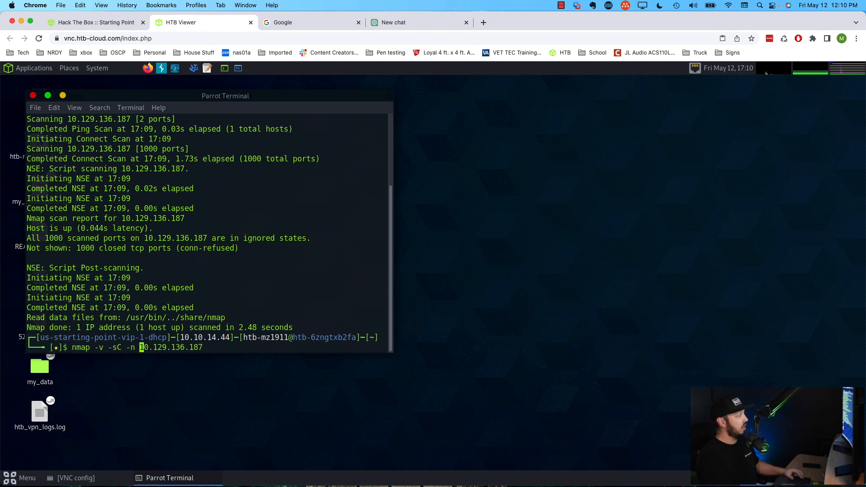
text(-p)
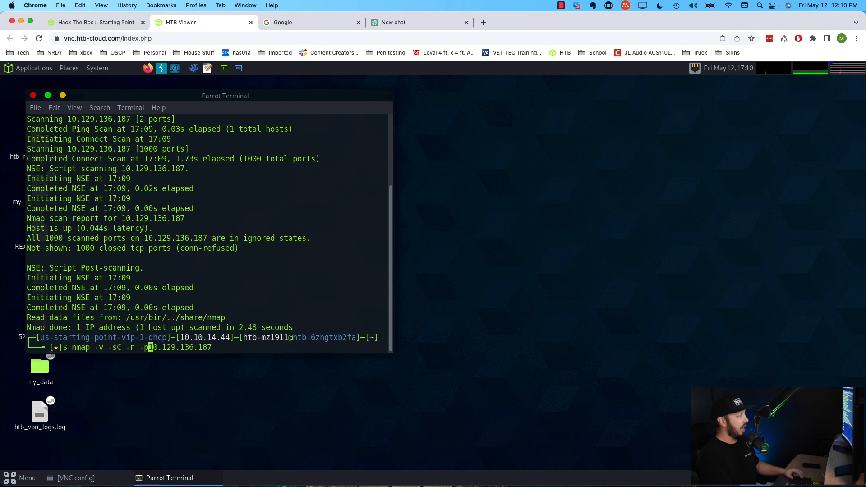
text(-)
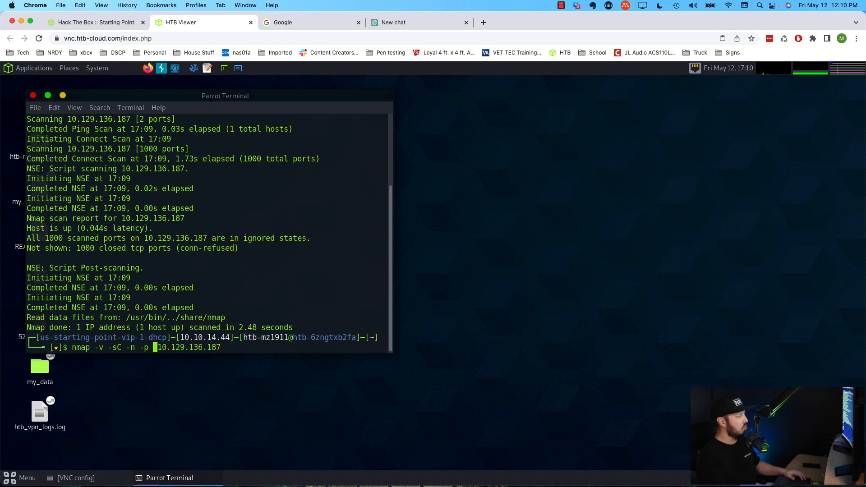
text(80)
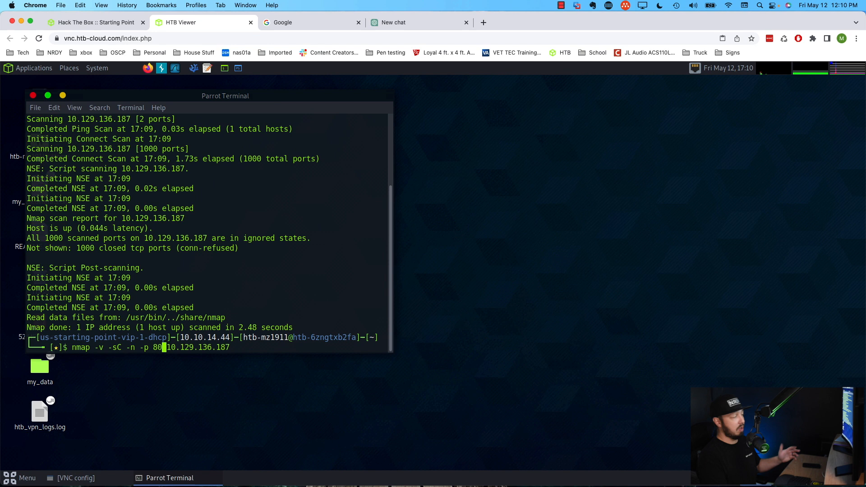
key(BackSpace)
text(-)
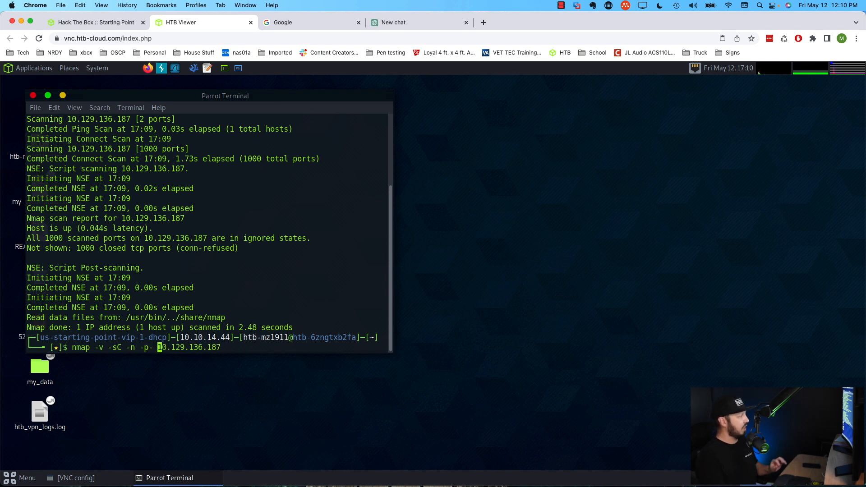
key(Return)
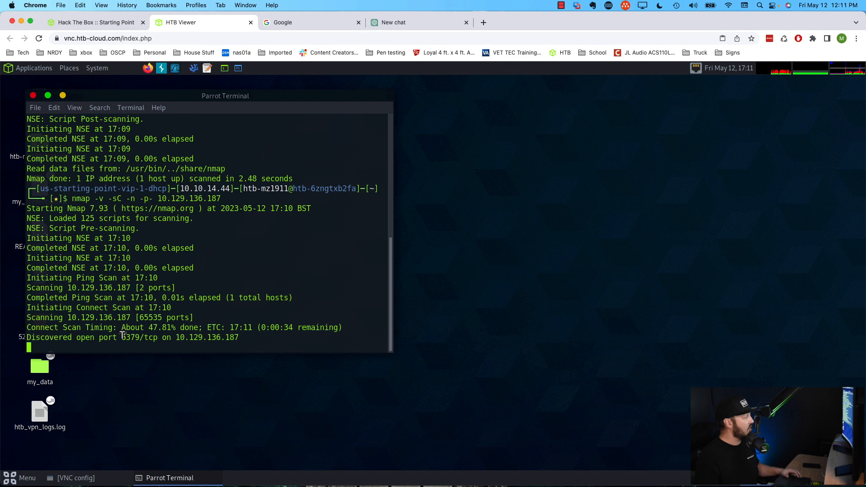
- Google 6379/tcp and 'what is redis', reading the Redis description
right_click(138, 337)
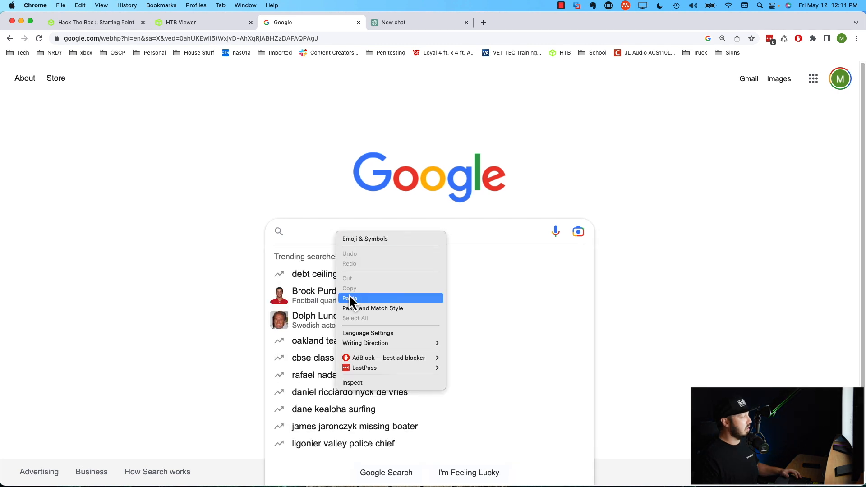
click(349, 299)
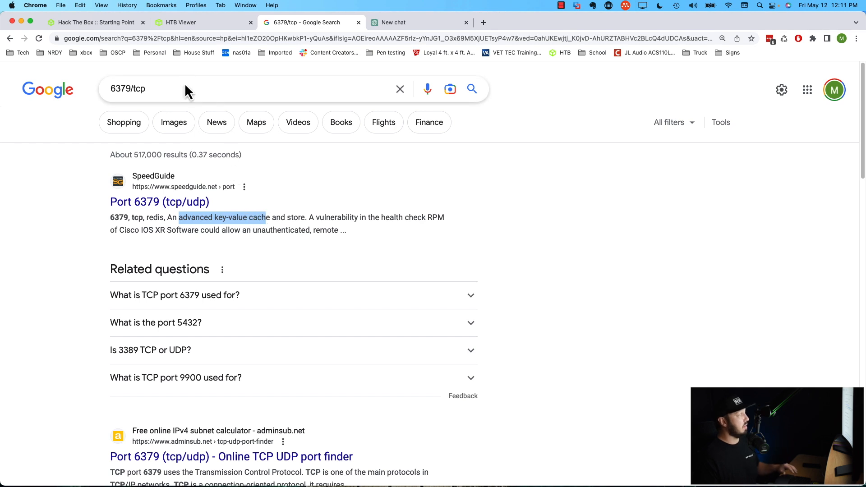
text(what is redis)
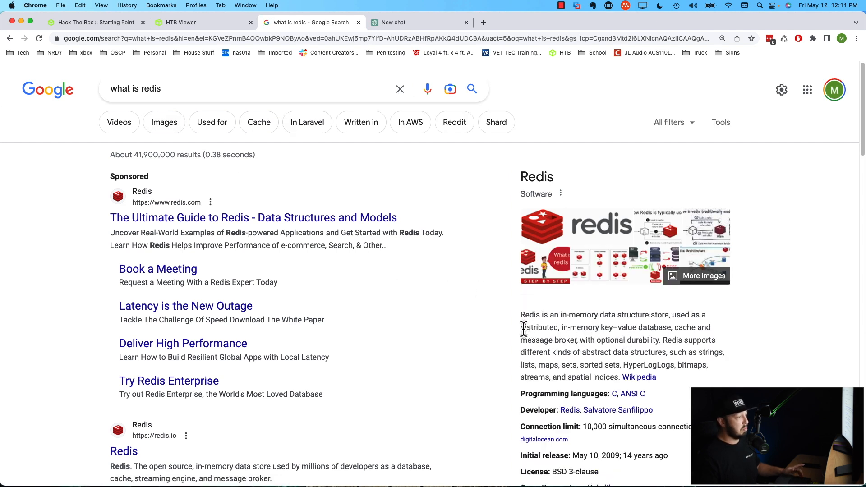
drag(523, 327, 651, 327)
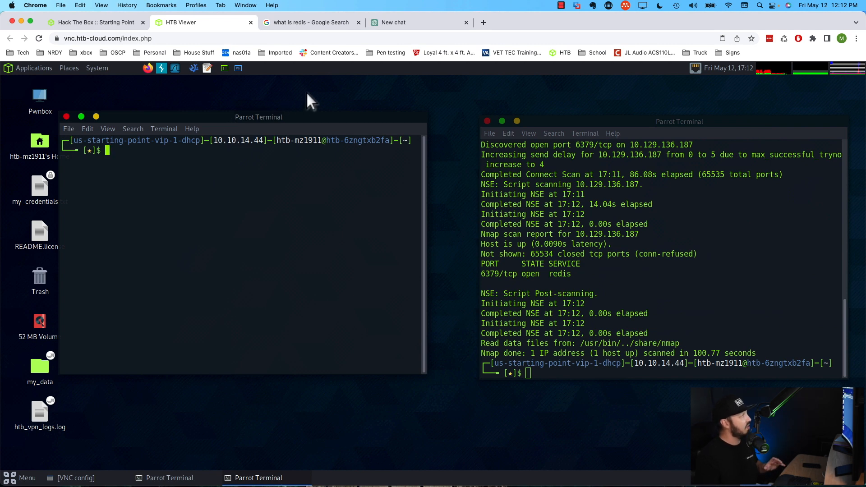
- Ask ChatGPT how to access Redis remotely and begin a follow-up question
click(411, 22)
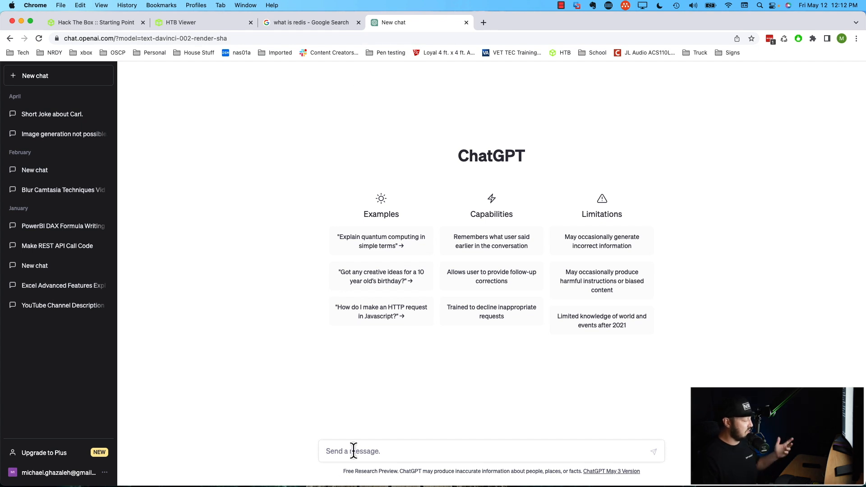
text(how can you access re)
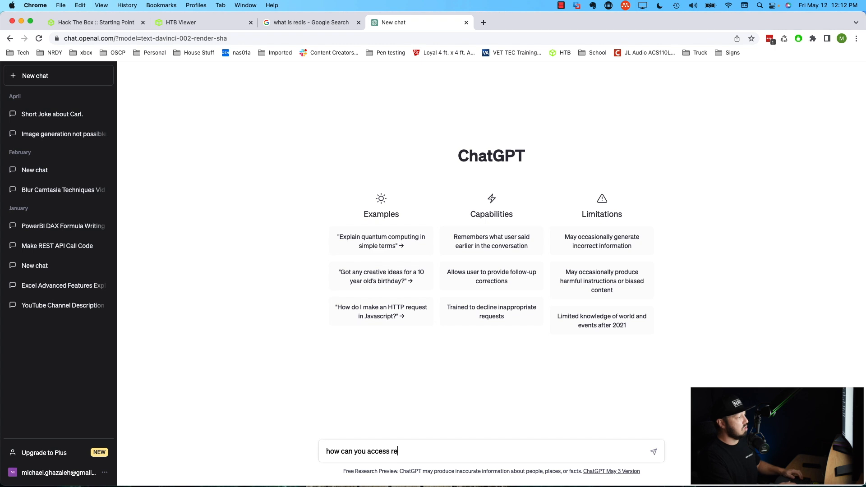
text(dis)
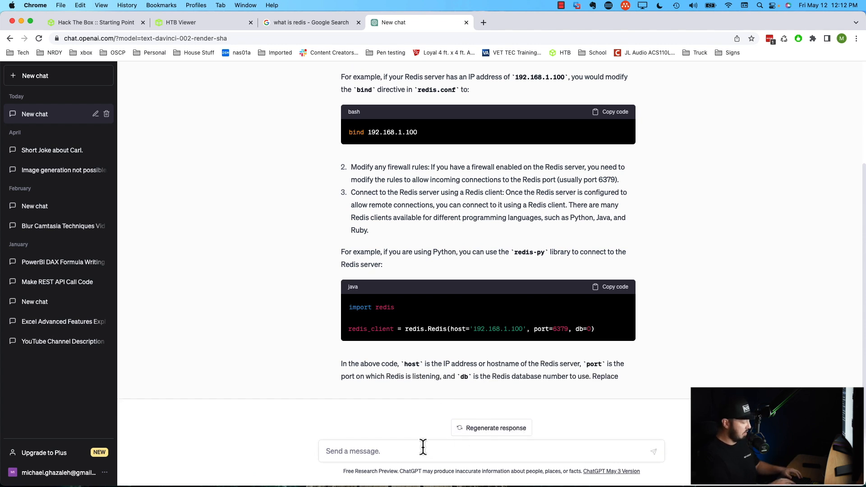
text(how do you)
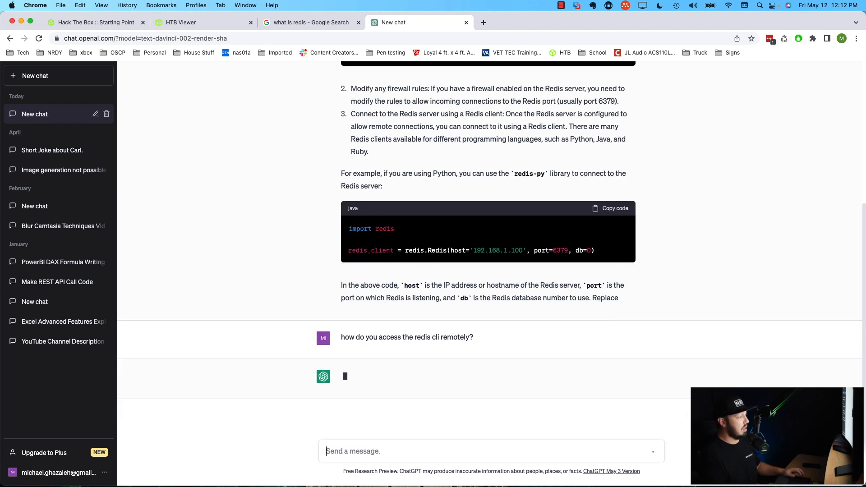
mouse_move(466, 405)
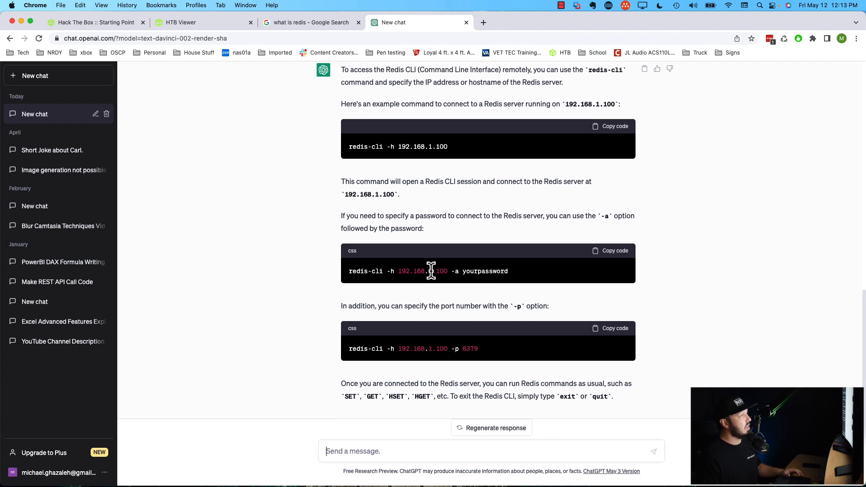
- Review ChatGPT's reply and select the redis-cli -h command line with the port option
scroll(up, 3)
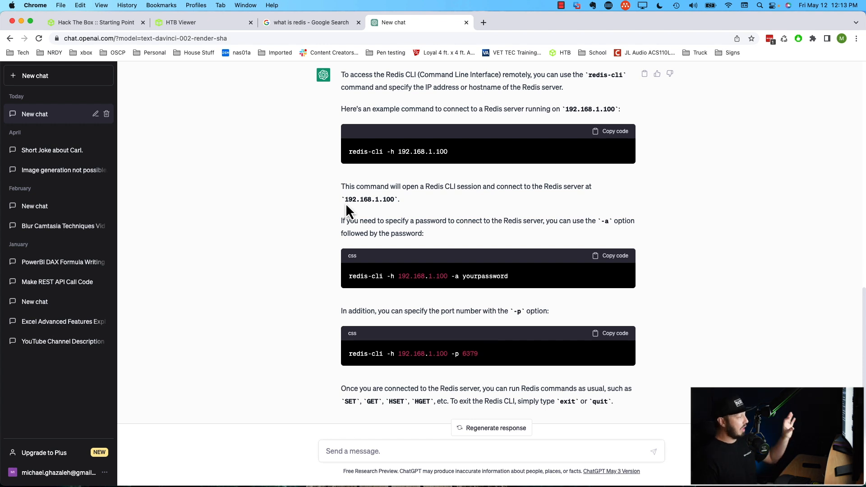
mouse_move(441, 324)
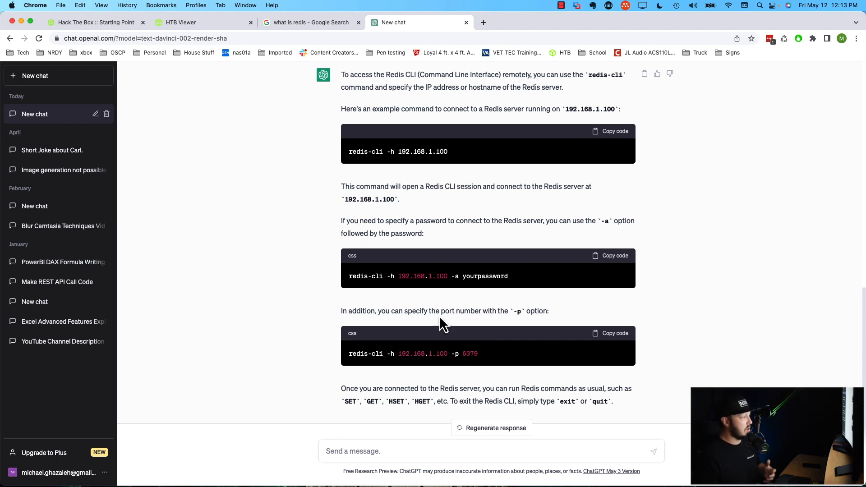
drag(442, 354, 477, 354)
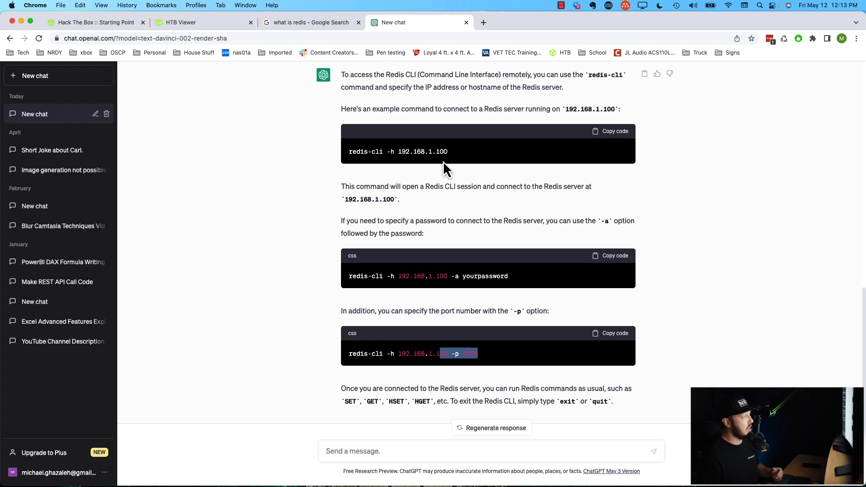
triple_click(398, 151)
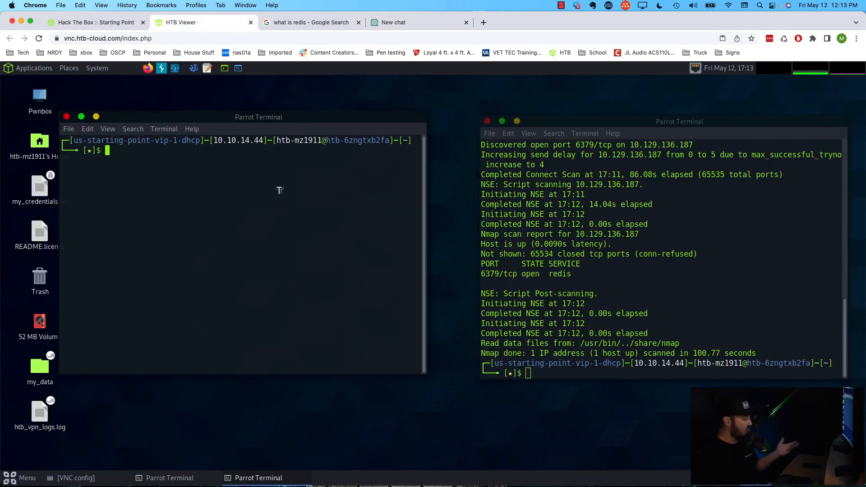
- Run redis-cli --help in the left terminal and copy the target IP from the nmap output
text(redis)
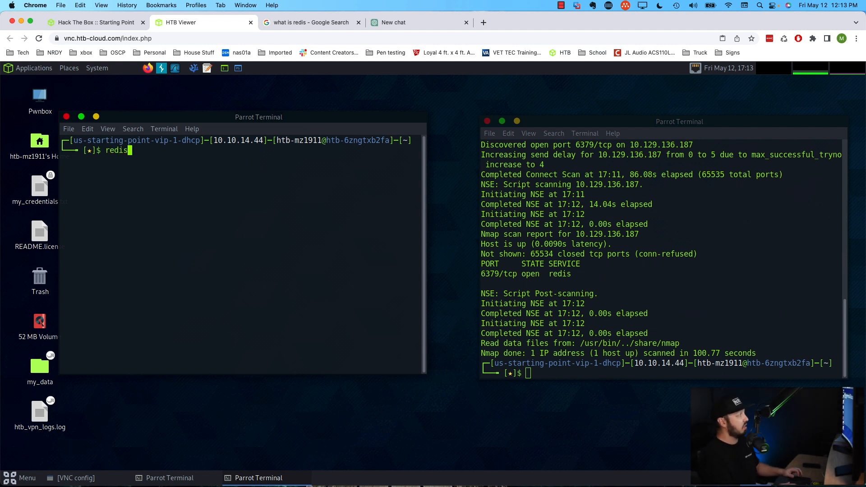
text(-cl)
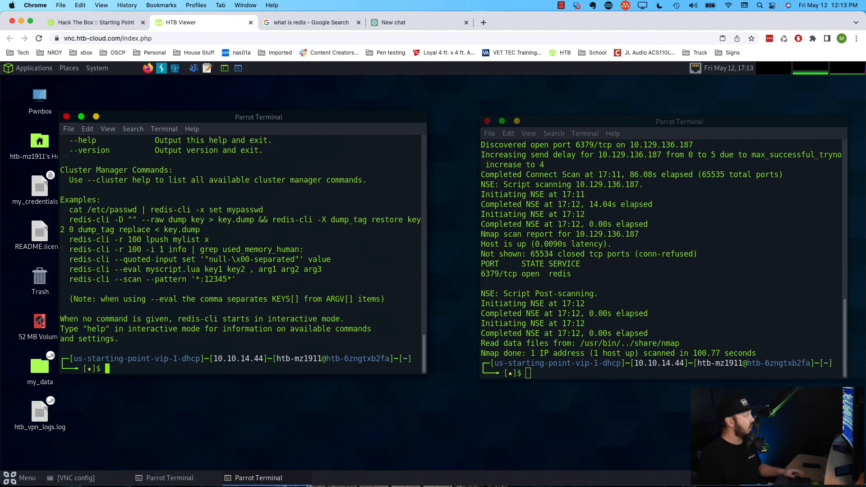
text(redis-cli --help)
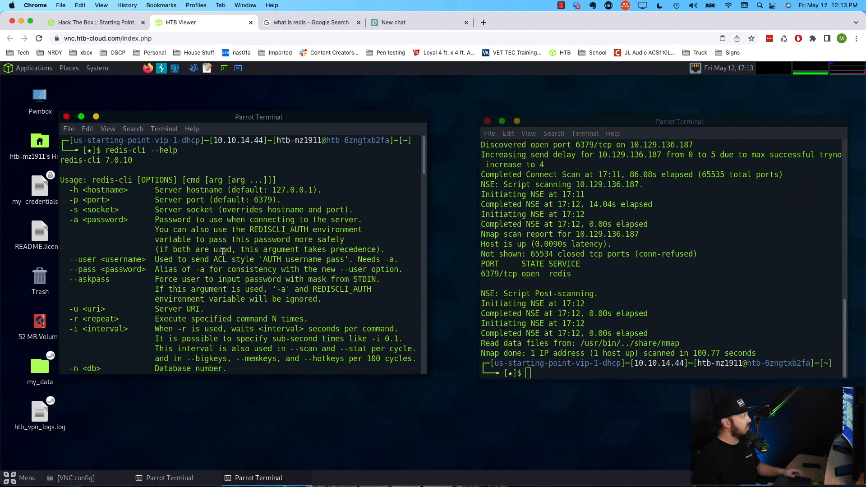
mouse_move(104, 215)
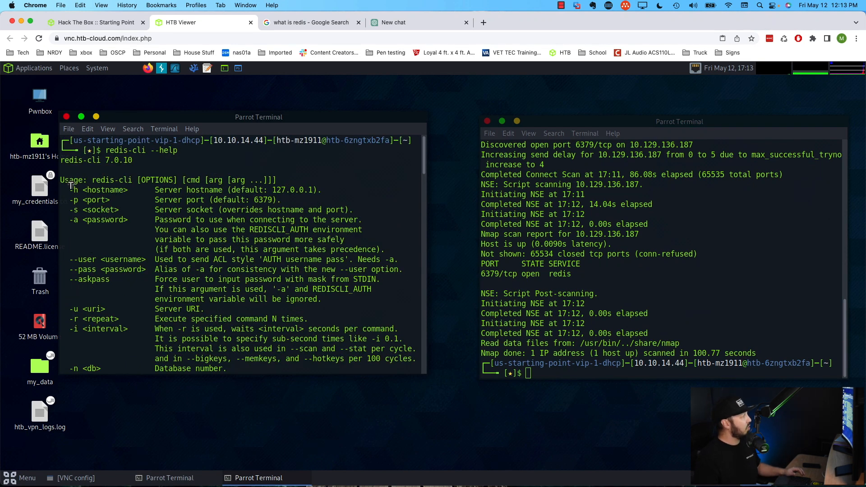
double_click(99, 189)
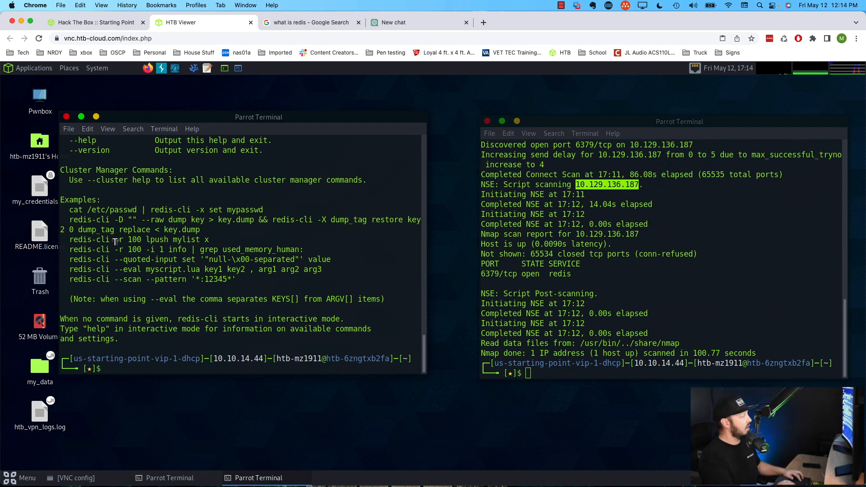
- Connect to 10.129.136.187 on port 6379 with telnet
text(telnet)
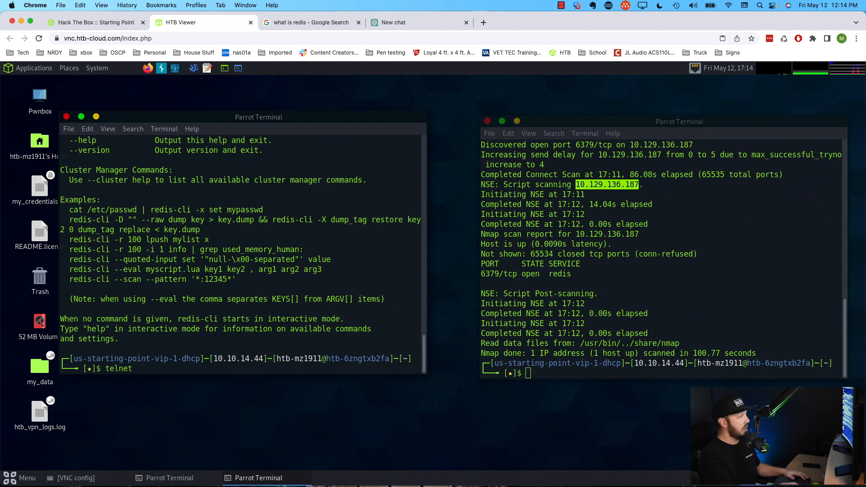
text(10.129.136.187)
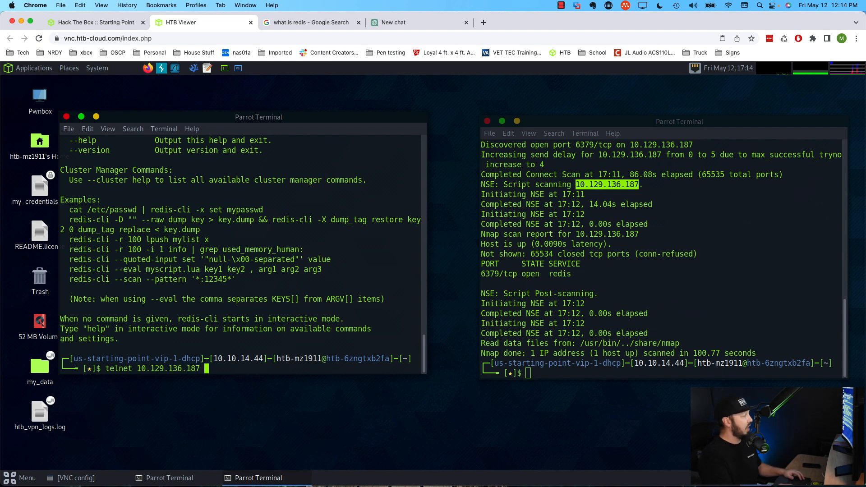
text(637)
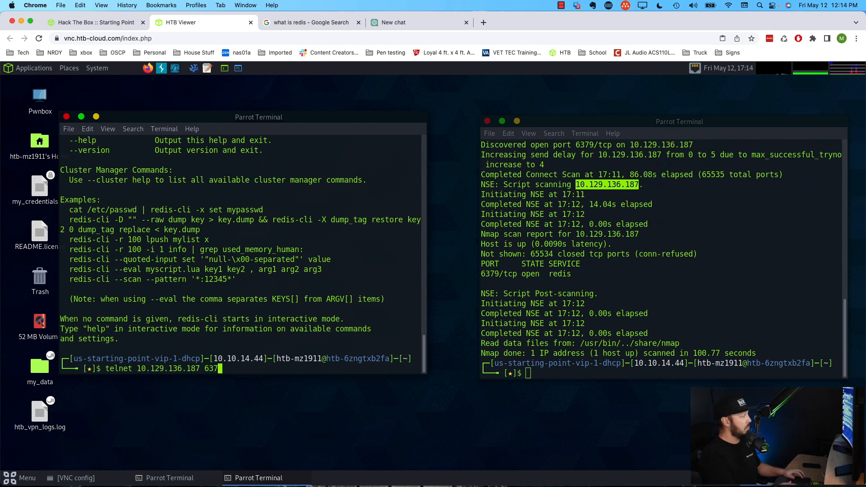
text(9)
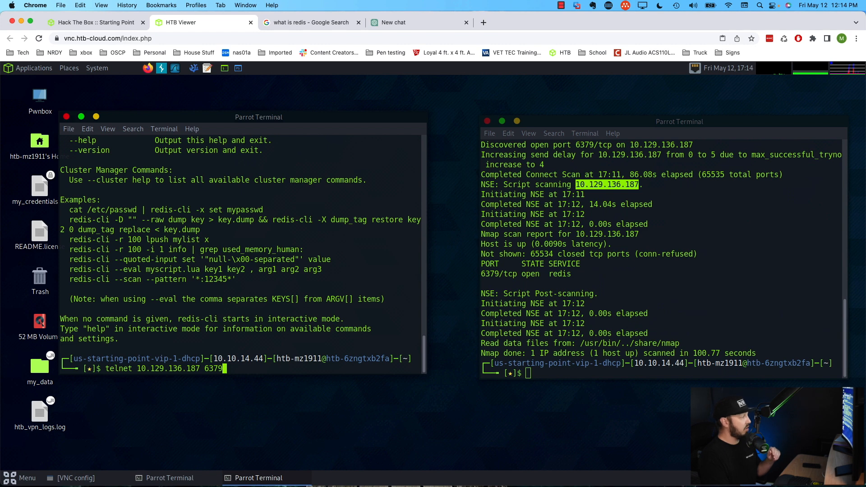
key(Return)
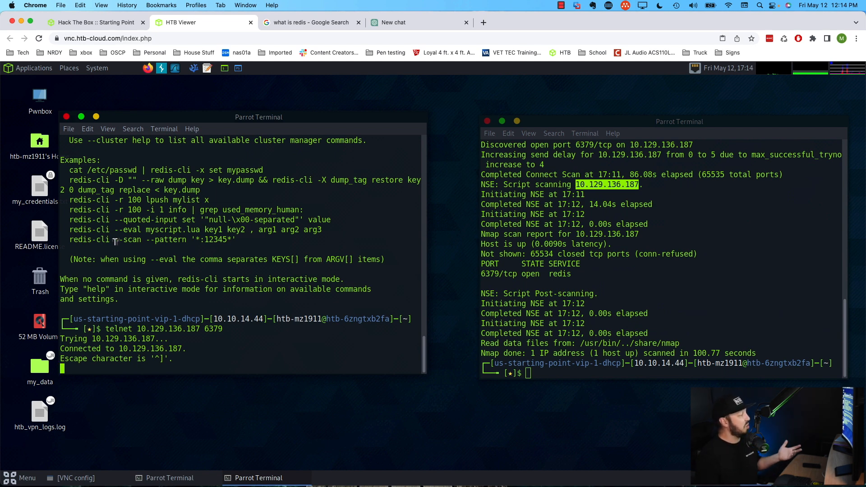
- Search Google for 'redis 6379 hacktricks' and open the HackTricks Pentesting Redis guide
click(309, 21)
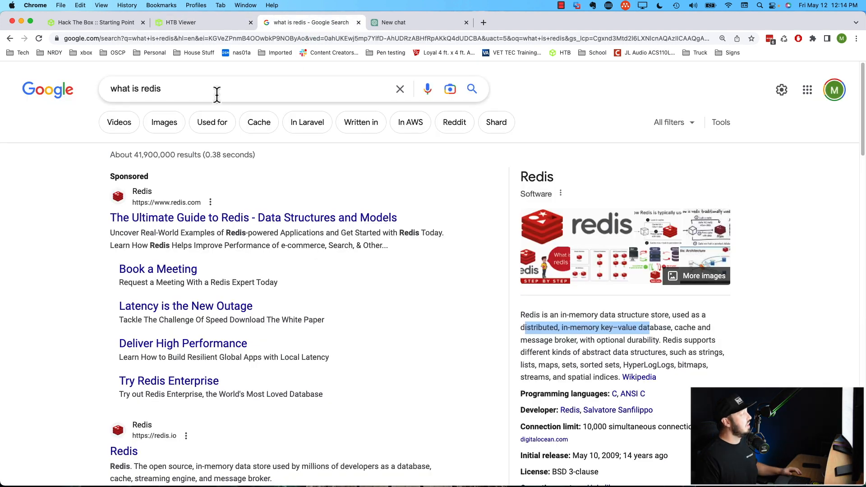
triple_click(135, 89)
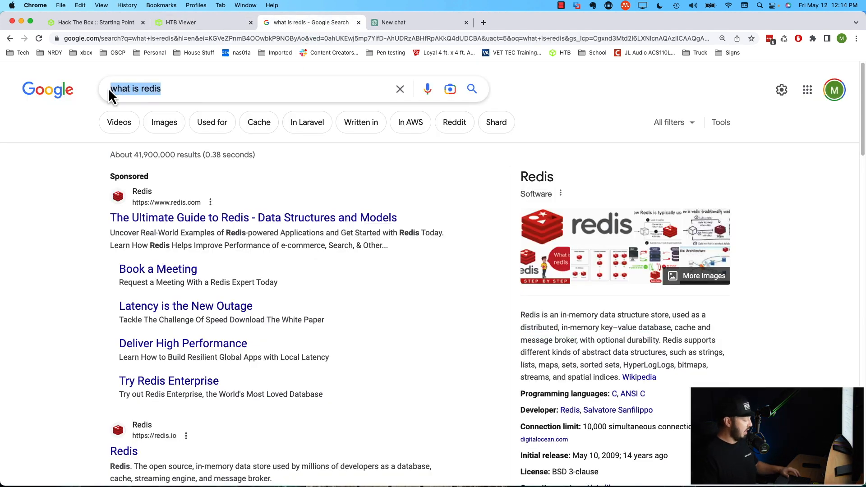
text(r)
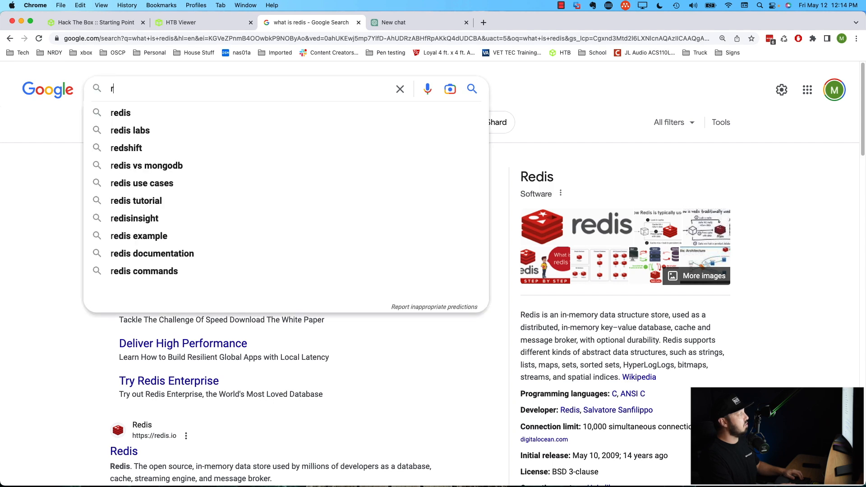
text(edis 6379 hacktricks)
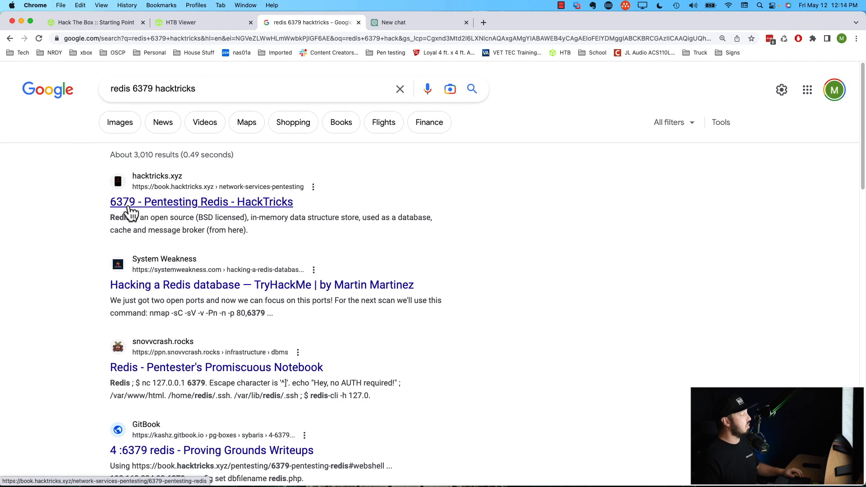
click(201, 201)
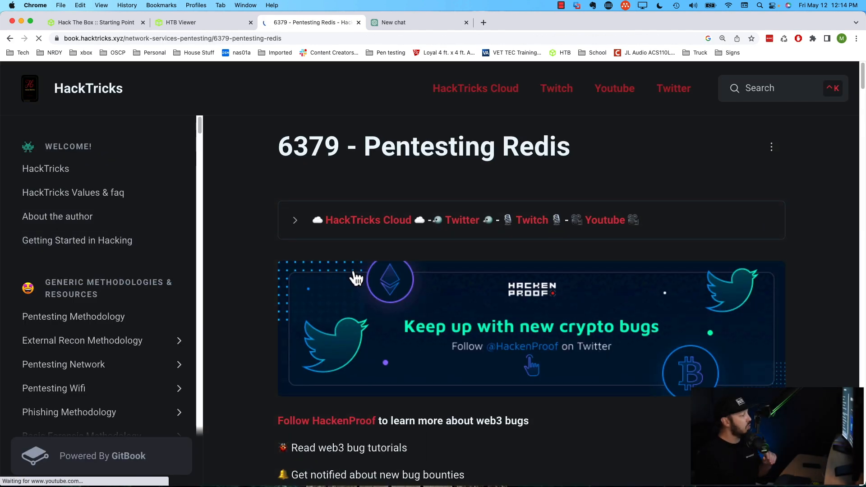
- Find the INFO enumeration command in the guide and return to the Pwnbox terminal
scroll(down, 3)
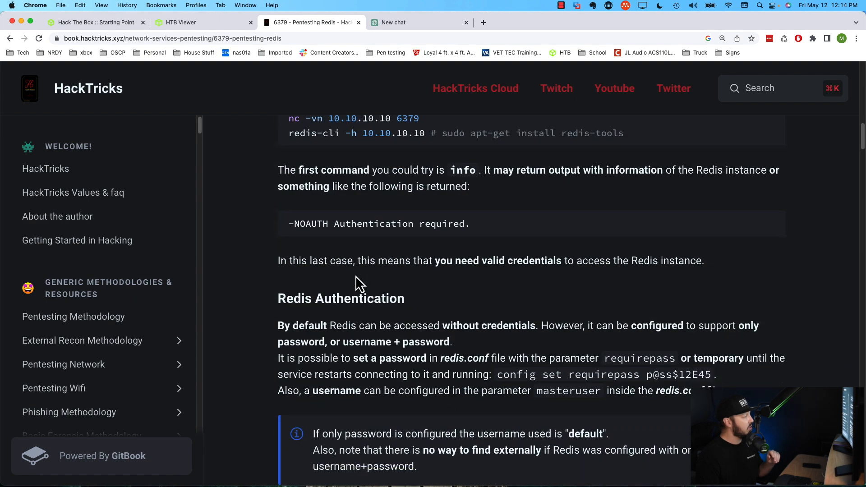
scroll(down, 3)
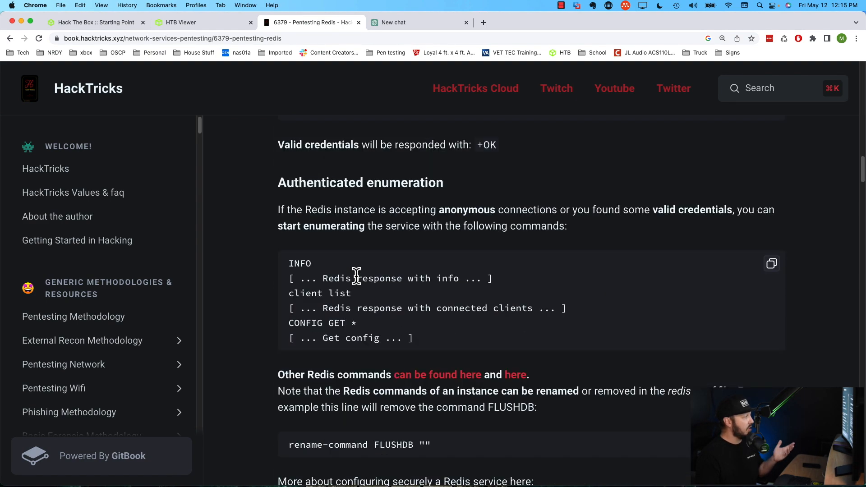
scroll(down, 3)
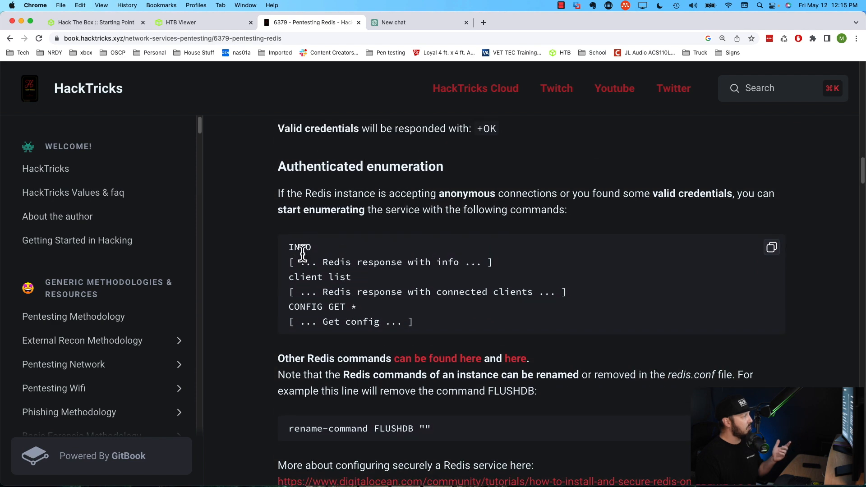
double_click(300, 247)
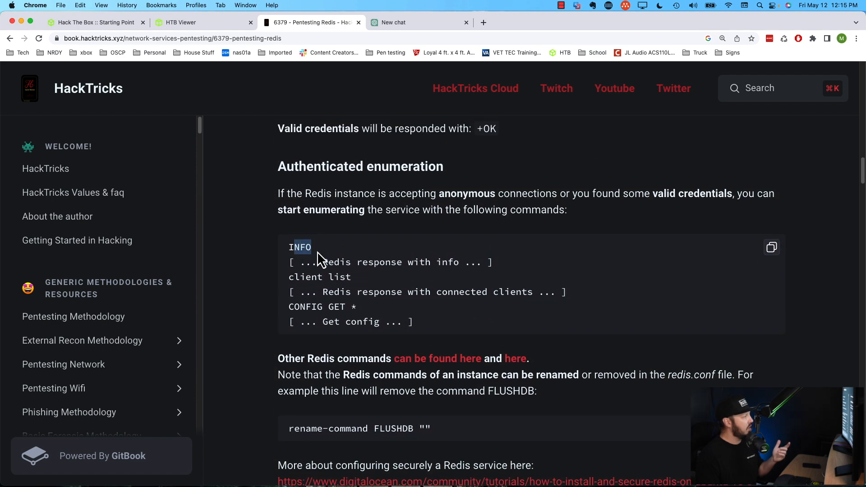
click(182, 22)
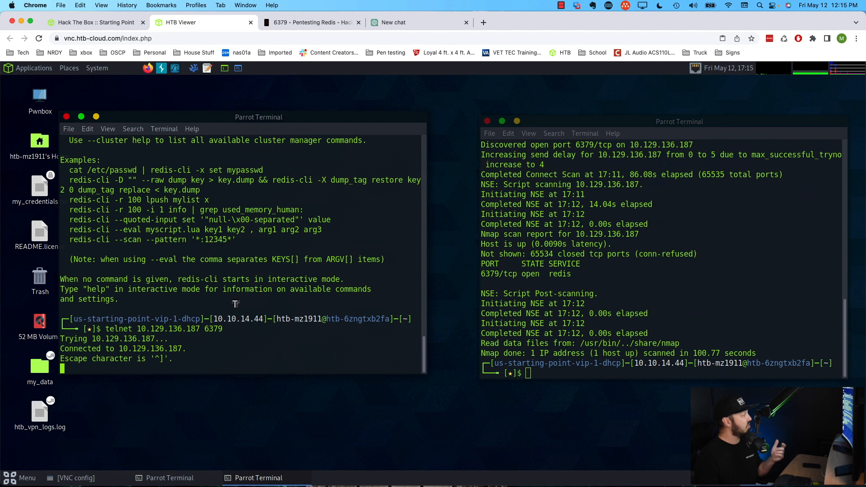
- Send INFO over the telnet session and inspect the db0 keyspace entry
text(INFO)
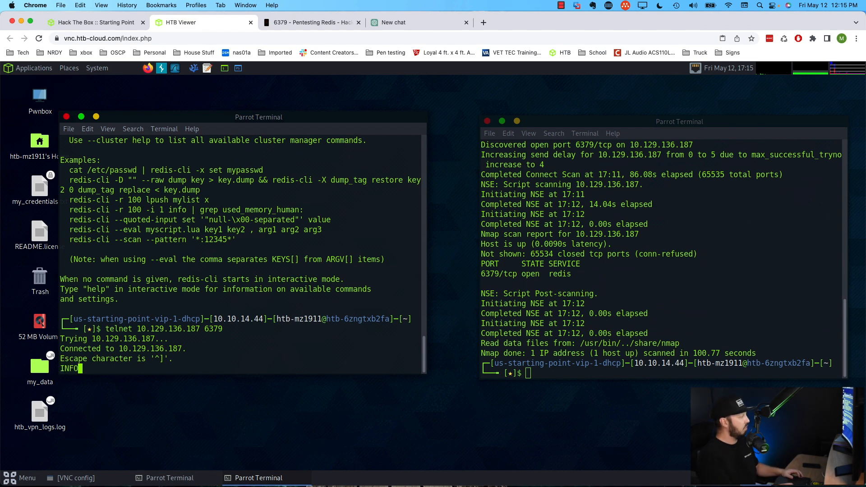
key(Return)
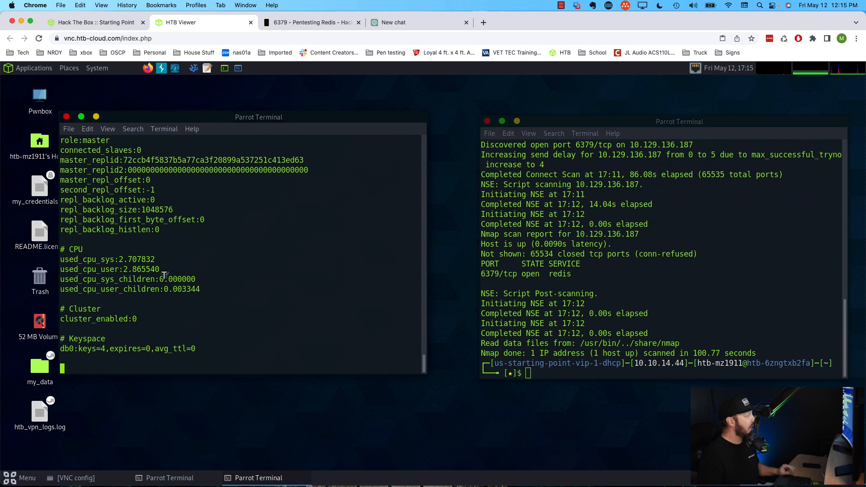
mouse_move(61, 345)
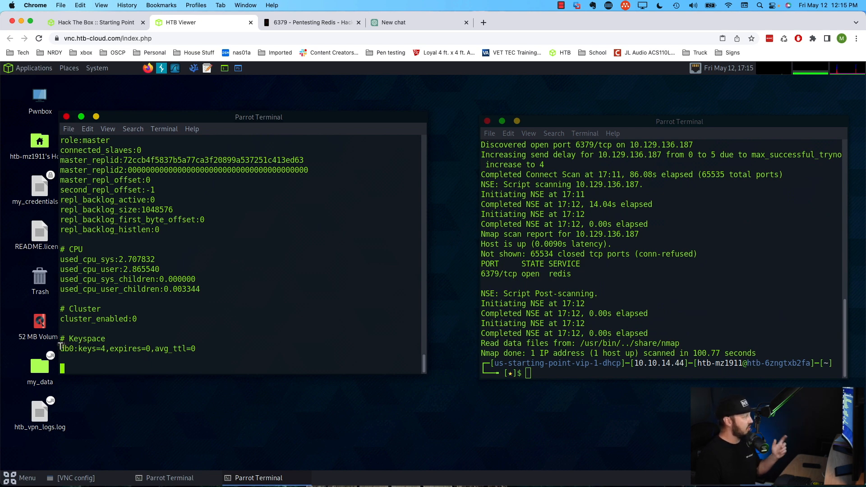
double_click(82, 338)
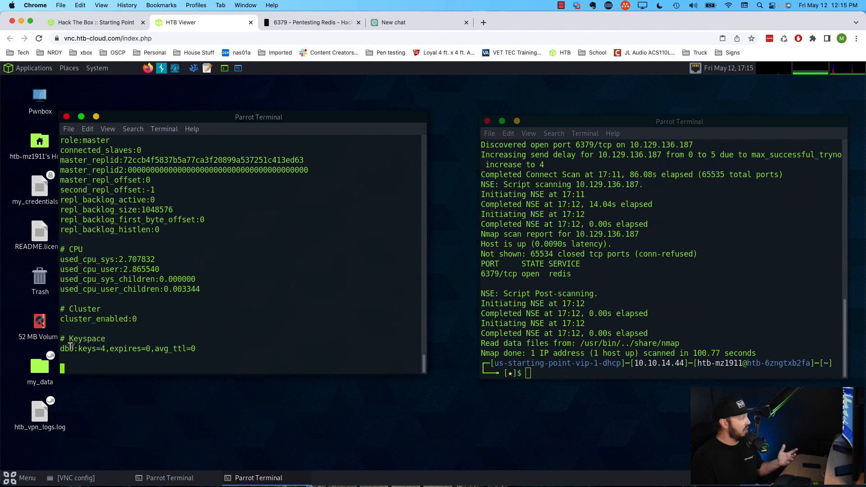
double_click(89, 348)
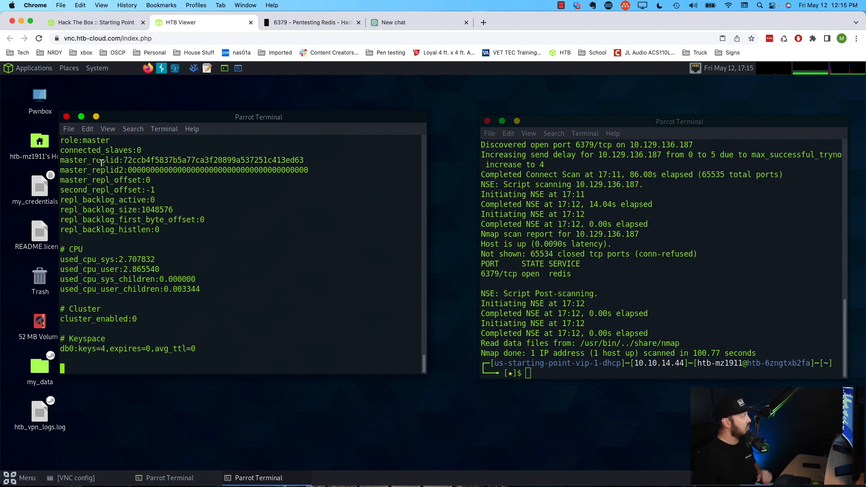
- Close the terminal running the telnet session, confirming the kill
click(66, 116)
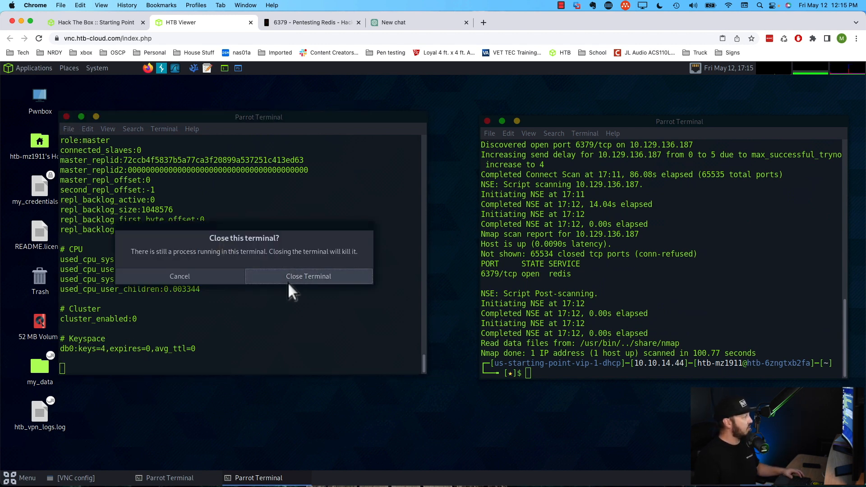
click(308, 276)
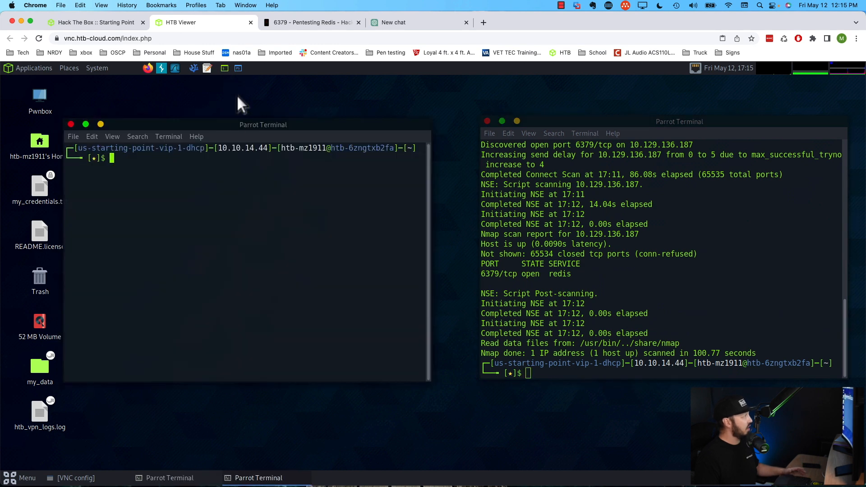
- Connect with redis-cli -h 10.129.136.187 and run INFO to see db0 holding 4 keys
text(redis-cli -h 10.129.136.187)
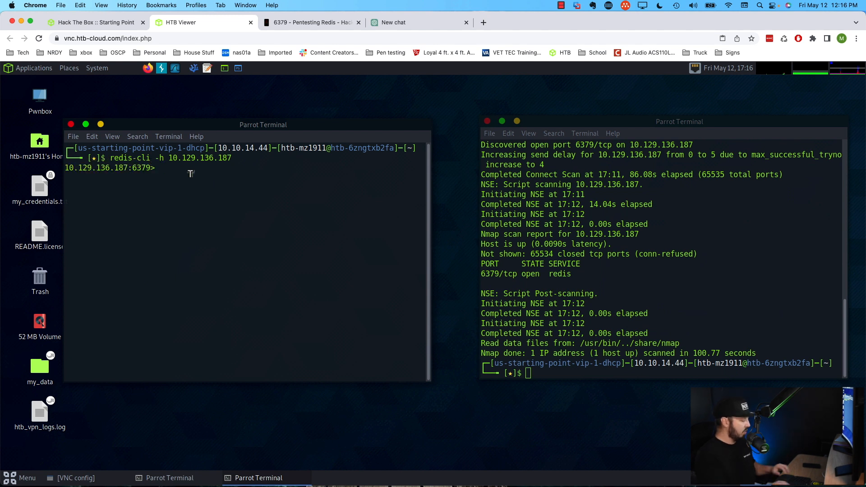
text(INFO)
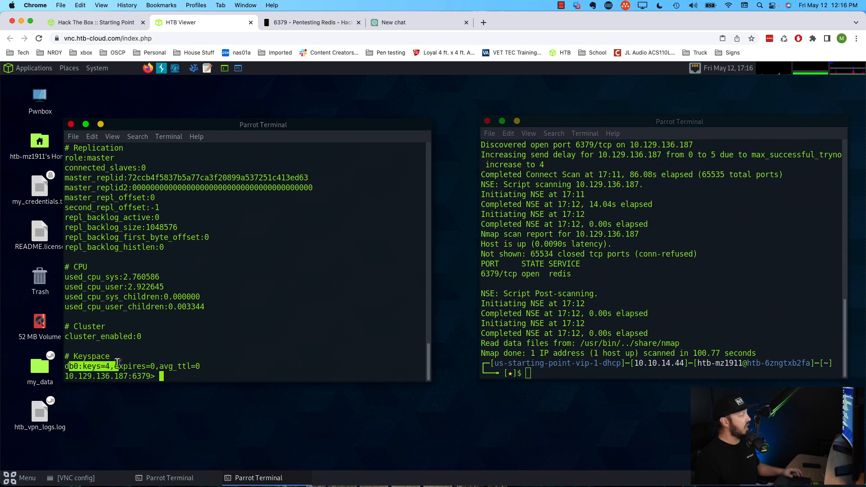
click(309, 21)
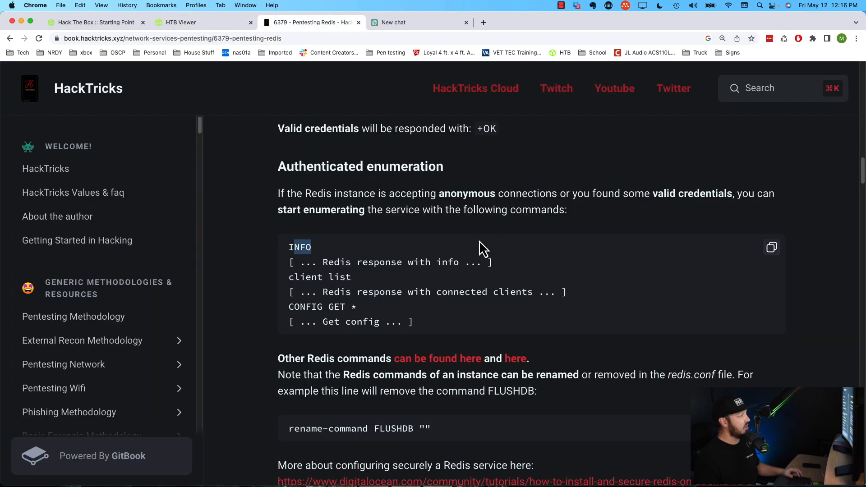
- Scroll the HackTricks Redis page down to the Dumping Database section
scroll(down, 3)
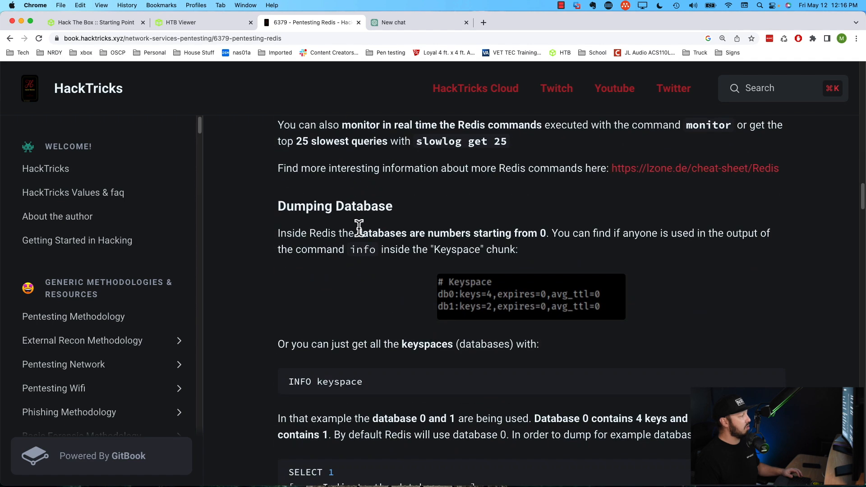
scroll(down, 3)
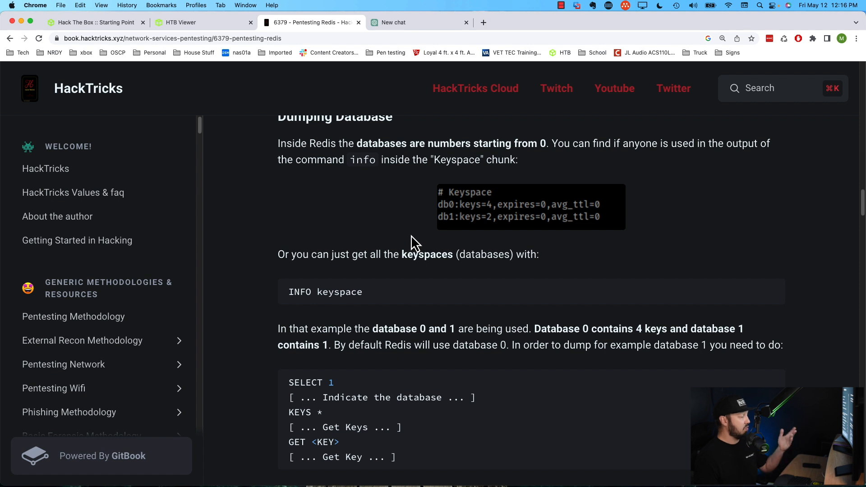
scroll(down, 3)
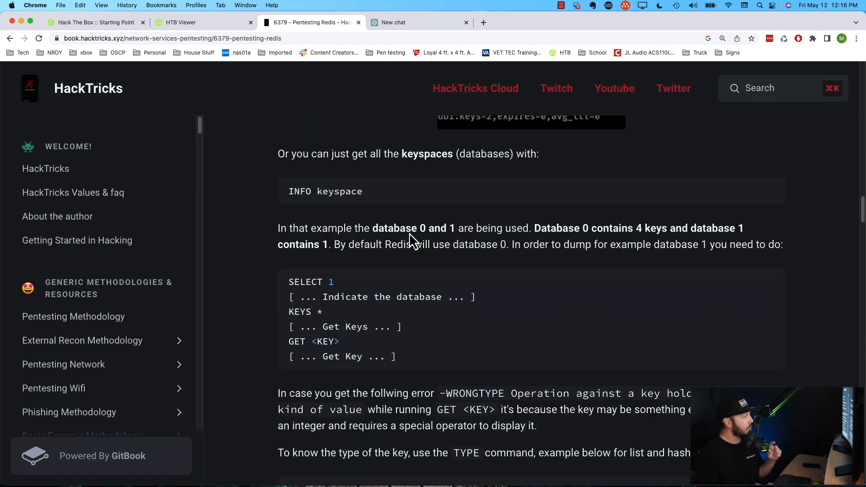
scroll(down, 3)
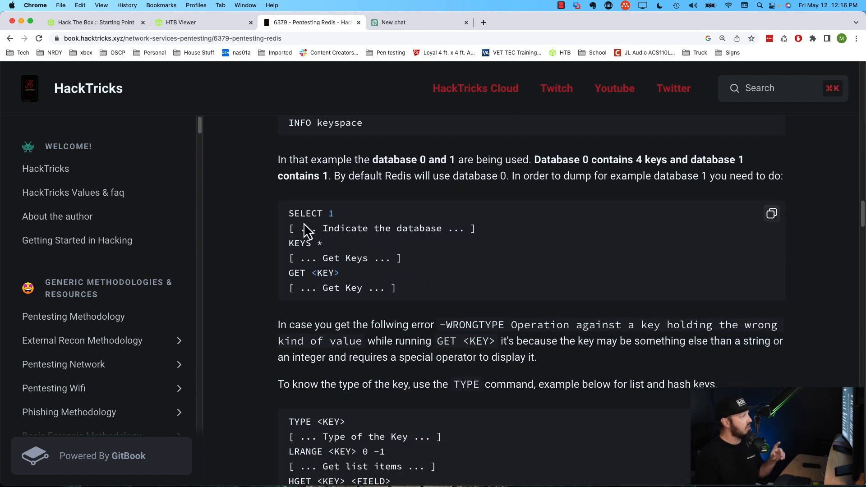
mouse_move(328, 227)
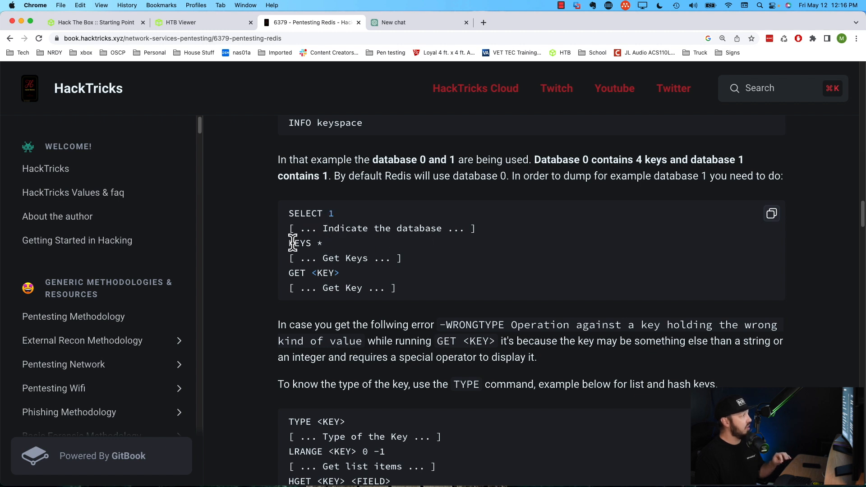
- Highlight the SELECT / KEYS * / GET command sequence and return to the Pwnbox desktop
double_click(300, 242)
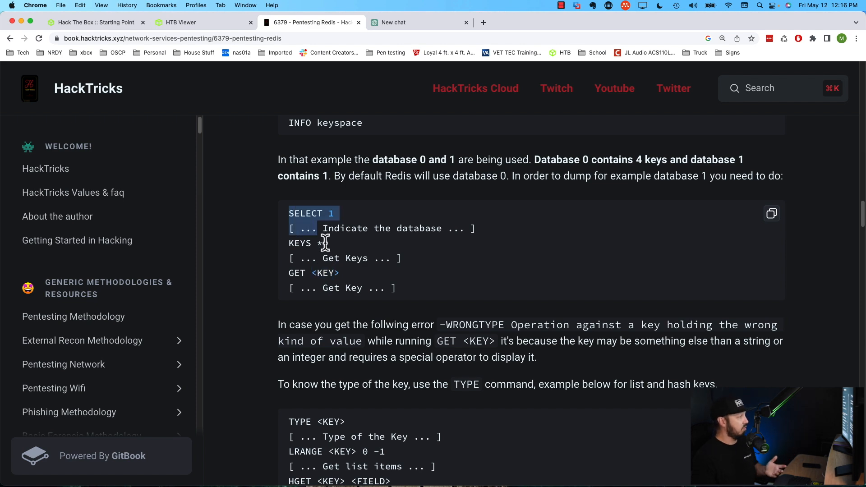
drag(288, 213, 396, 288)
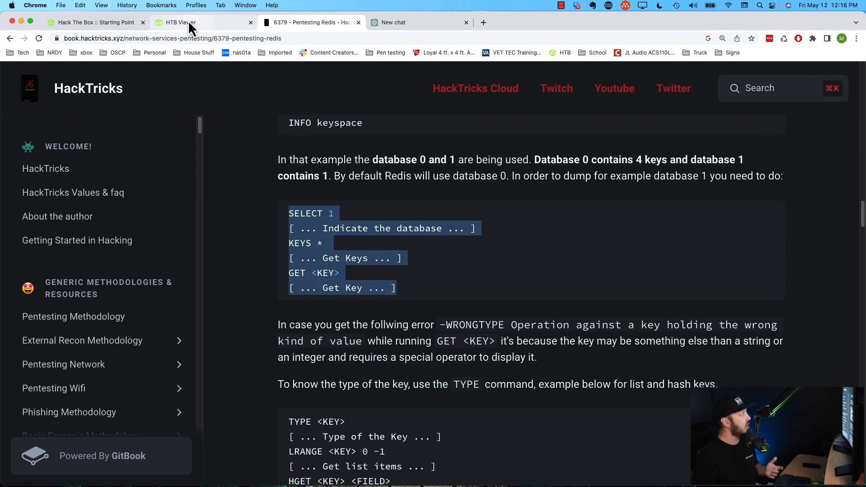
click(182, 22)
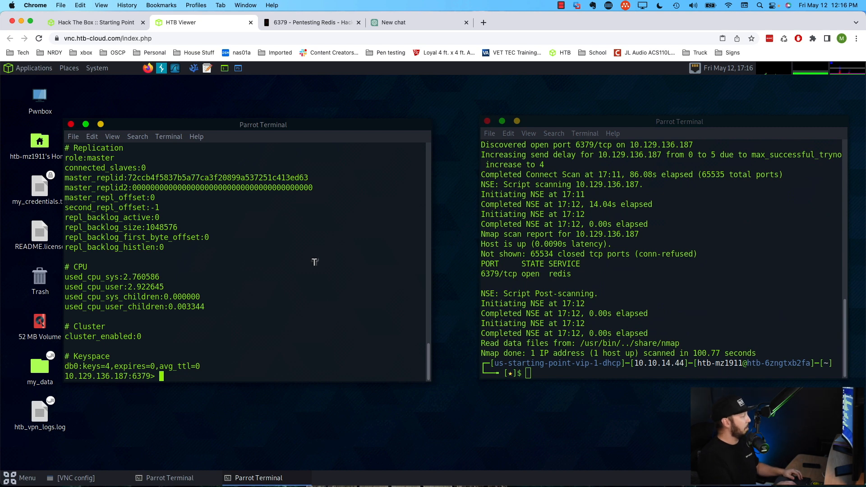
- In redis-cli, select database 0 and list its keys with KEYS * (numb, flag, stor, temp)
text(K)
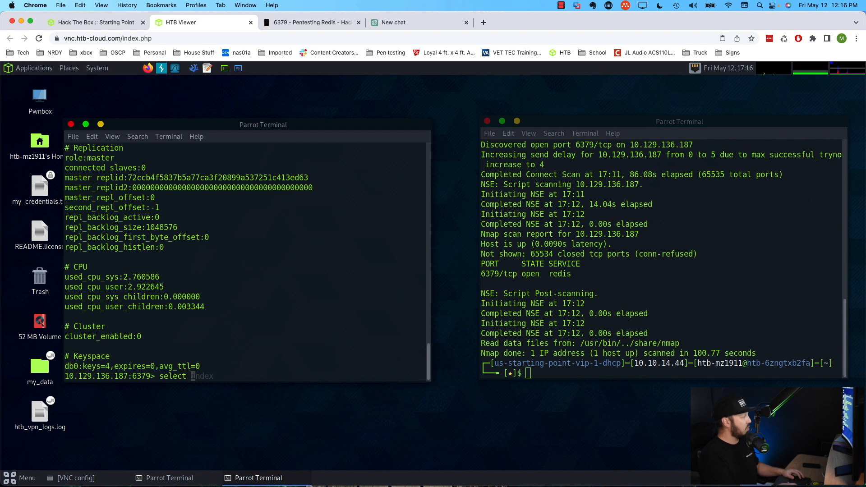
text(0)
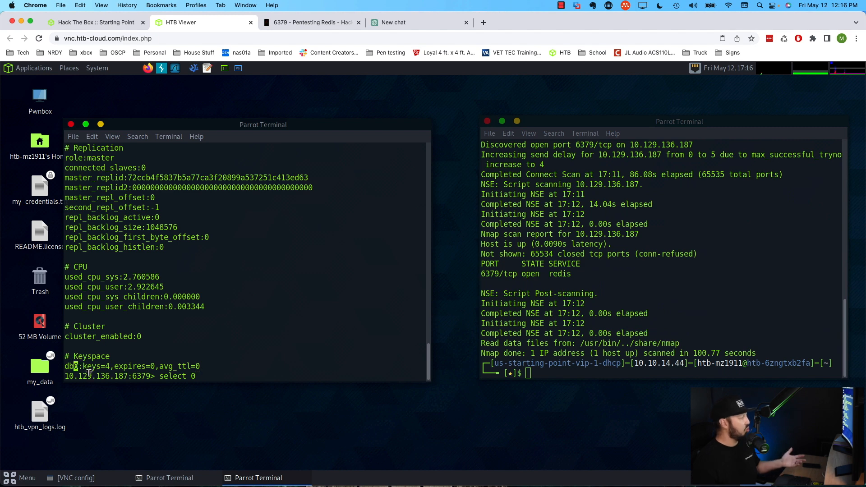
mouse_move(204, 395)
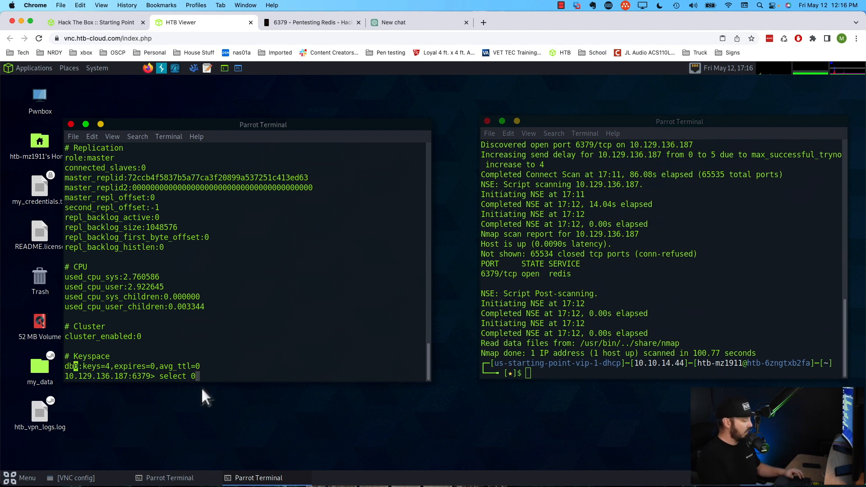
key(Return)
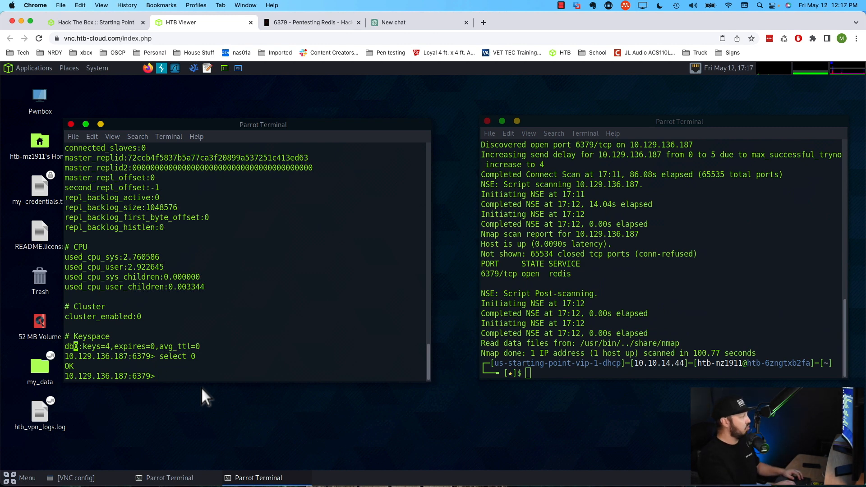
text(KEYS *)
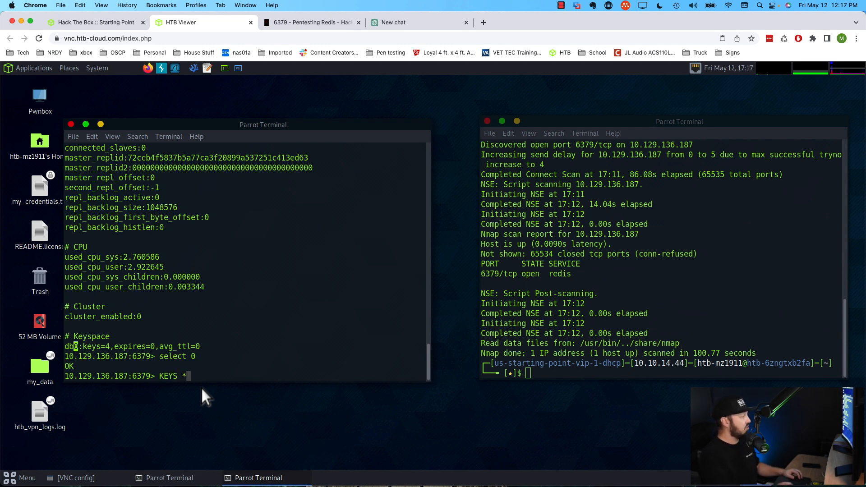
key(Return)
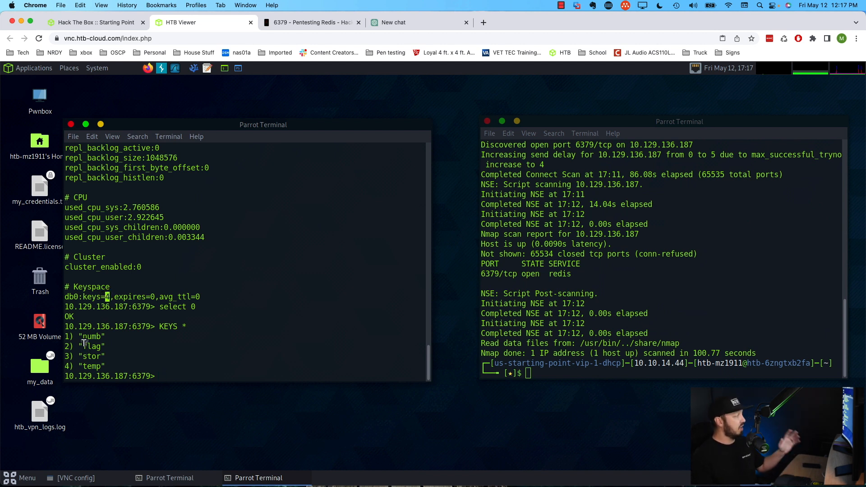
- Mark the flag key and read its value with GET flag to reveal the flag hash
double_click(91, 346)
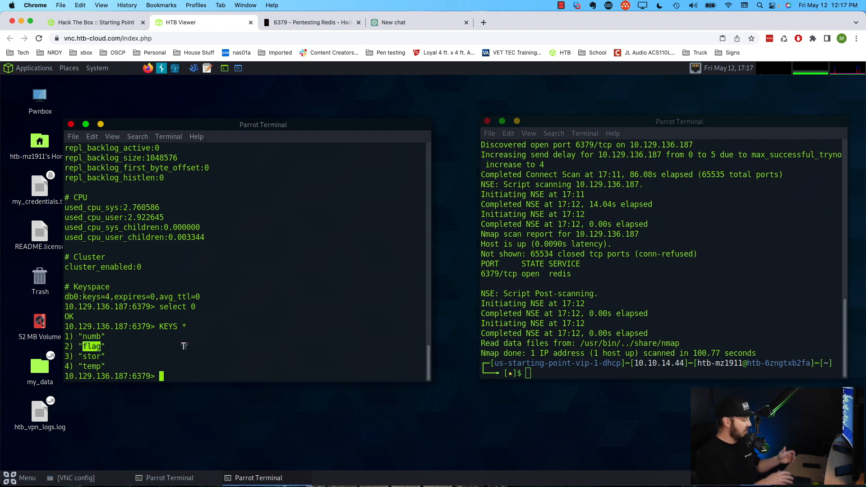
text(GET key)
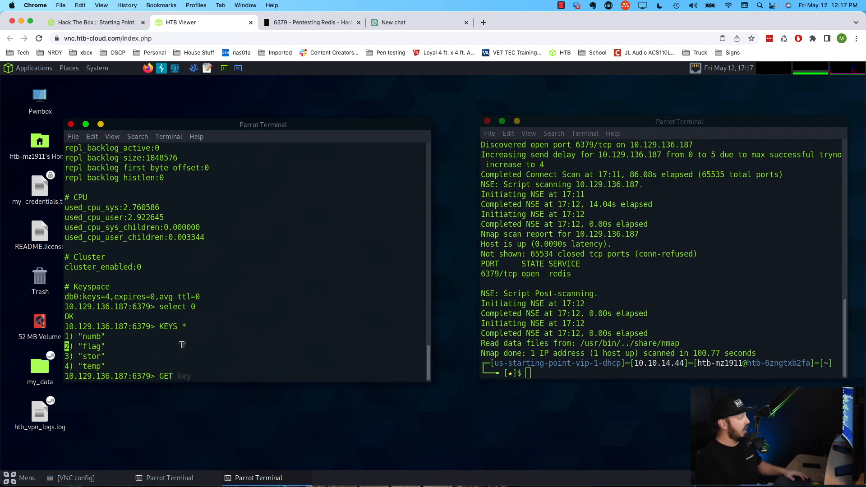
text( 2)
key(Return)
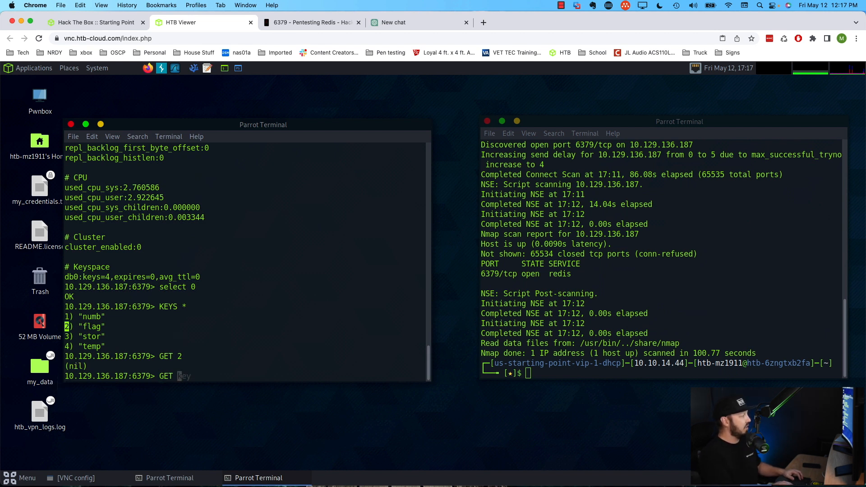
text(flag)
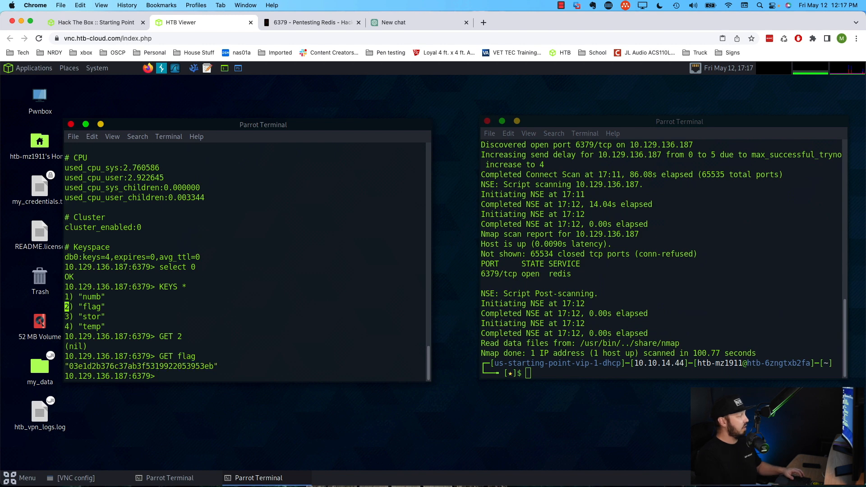